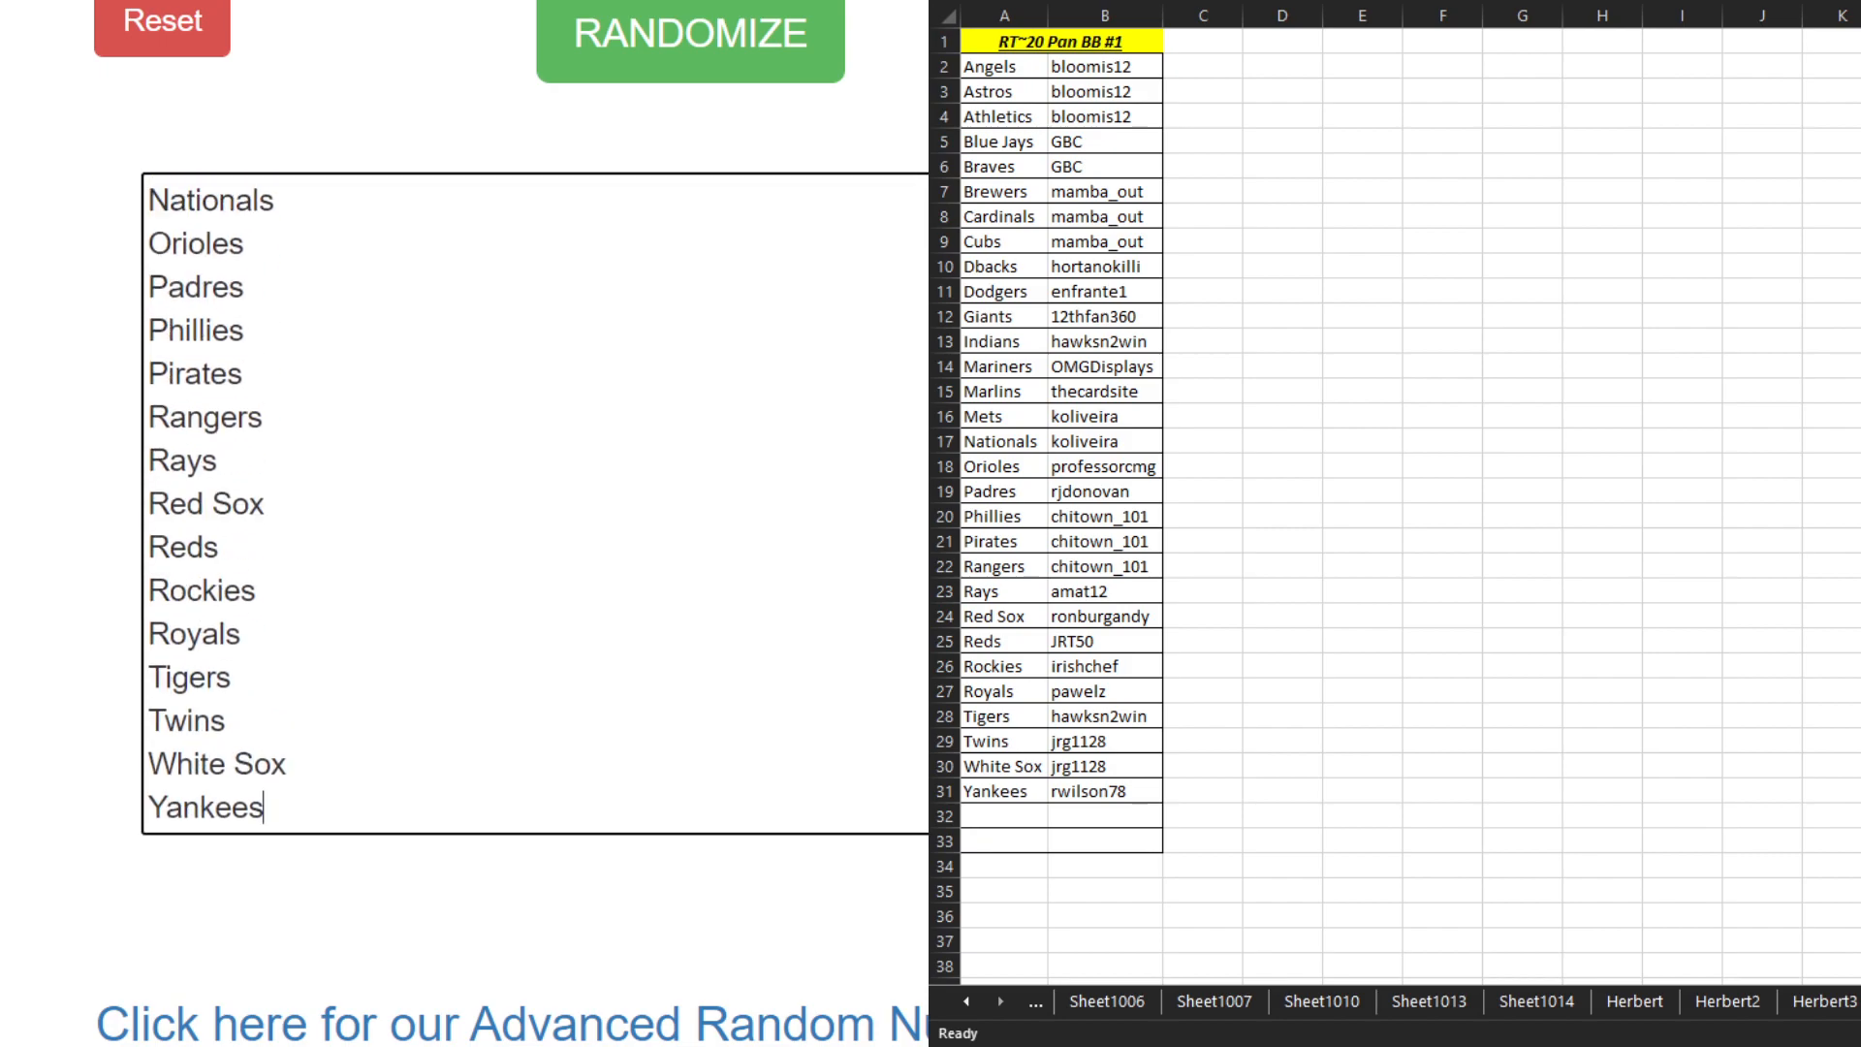
Step: Reshuffle the 30 team names four times, ending with Dodgers, Mariners, Braves first
left_click(690, 33)
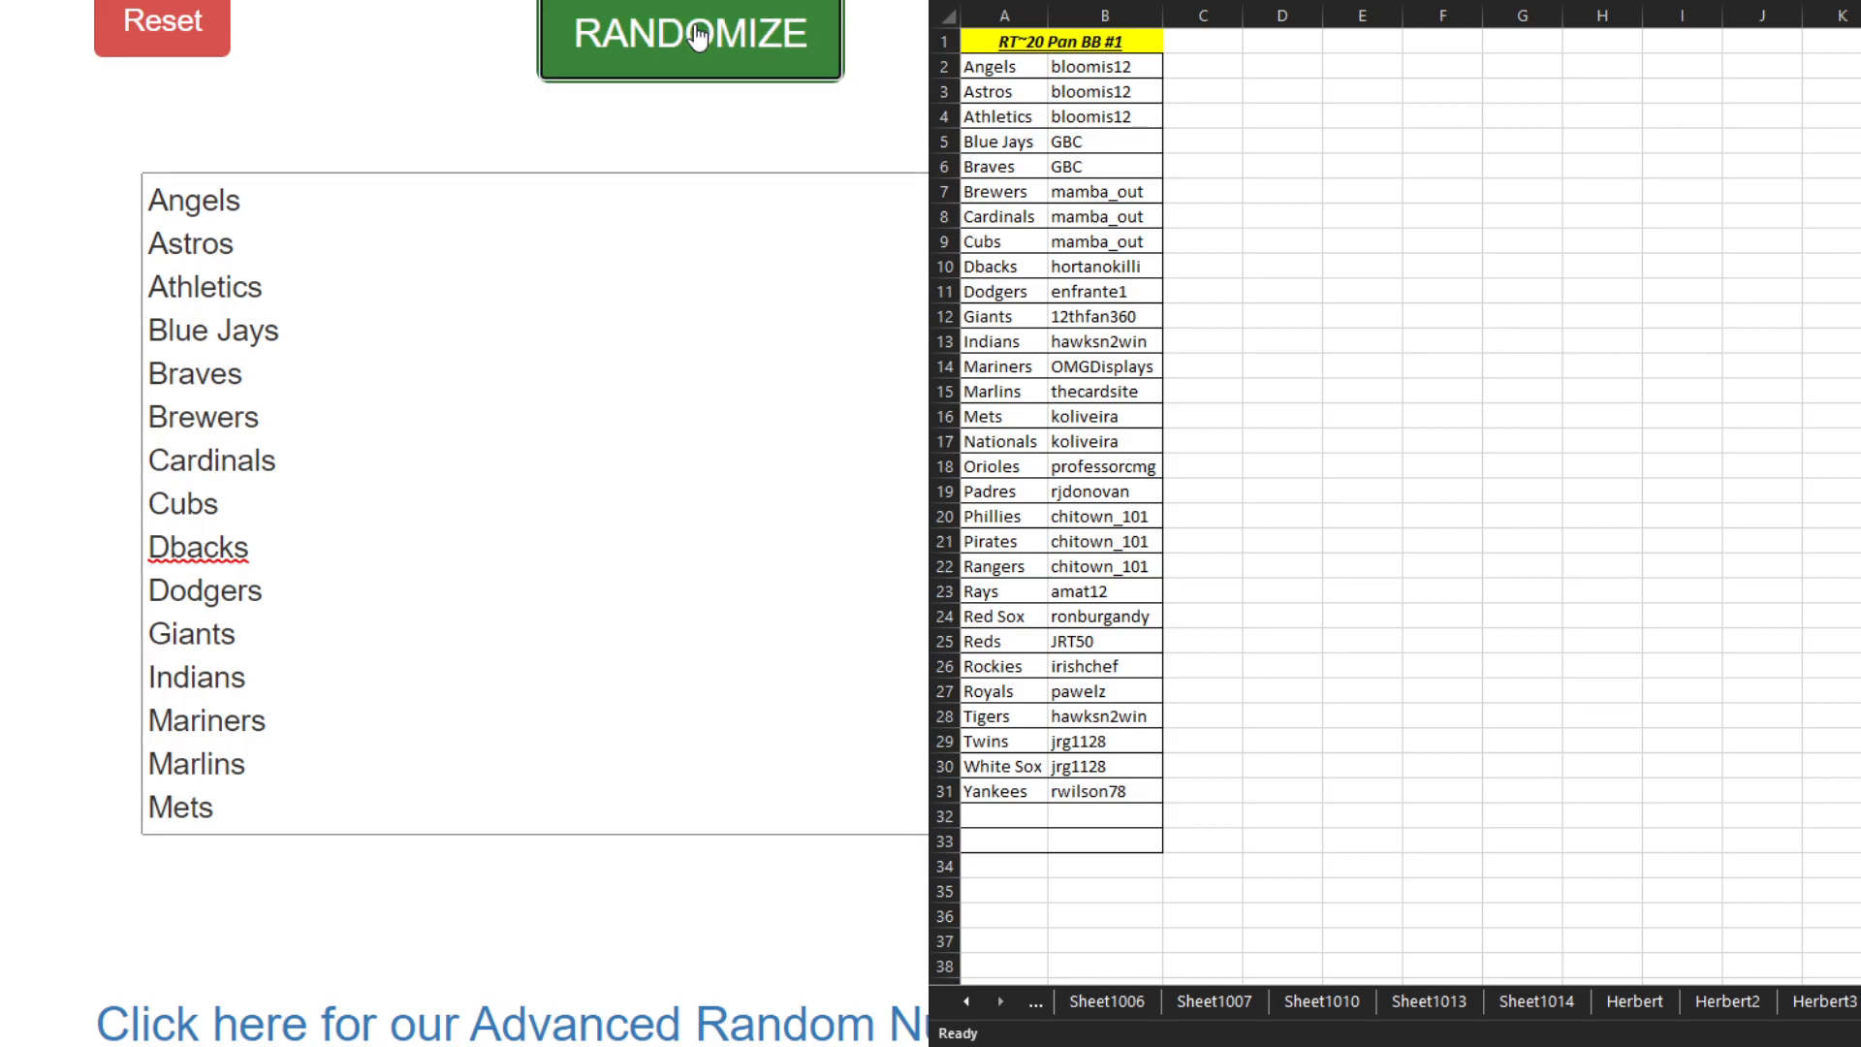
left_click(690, 34)
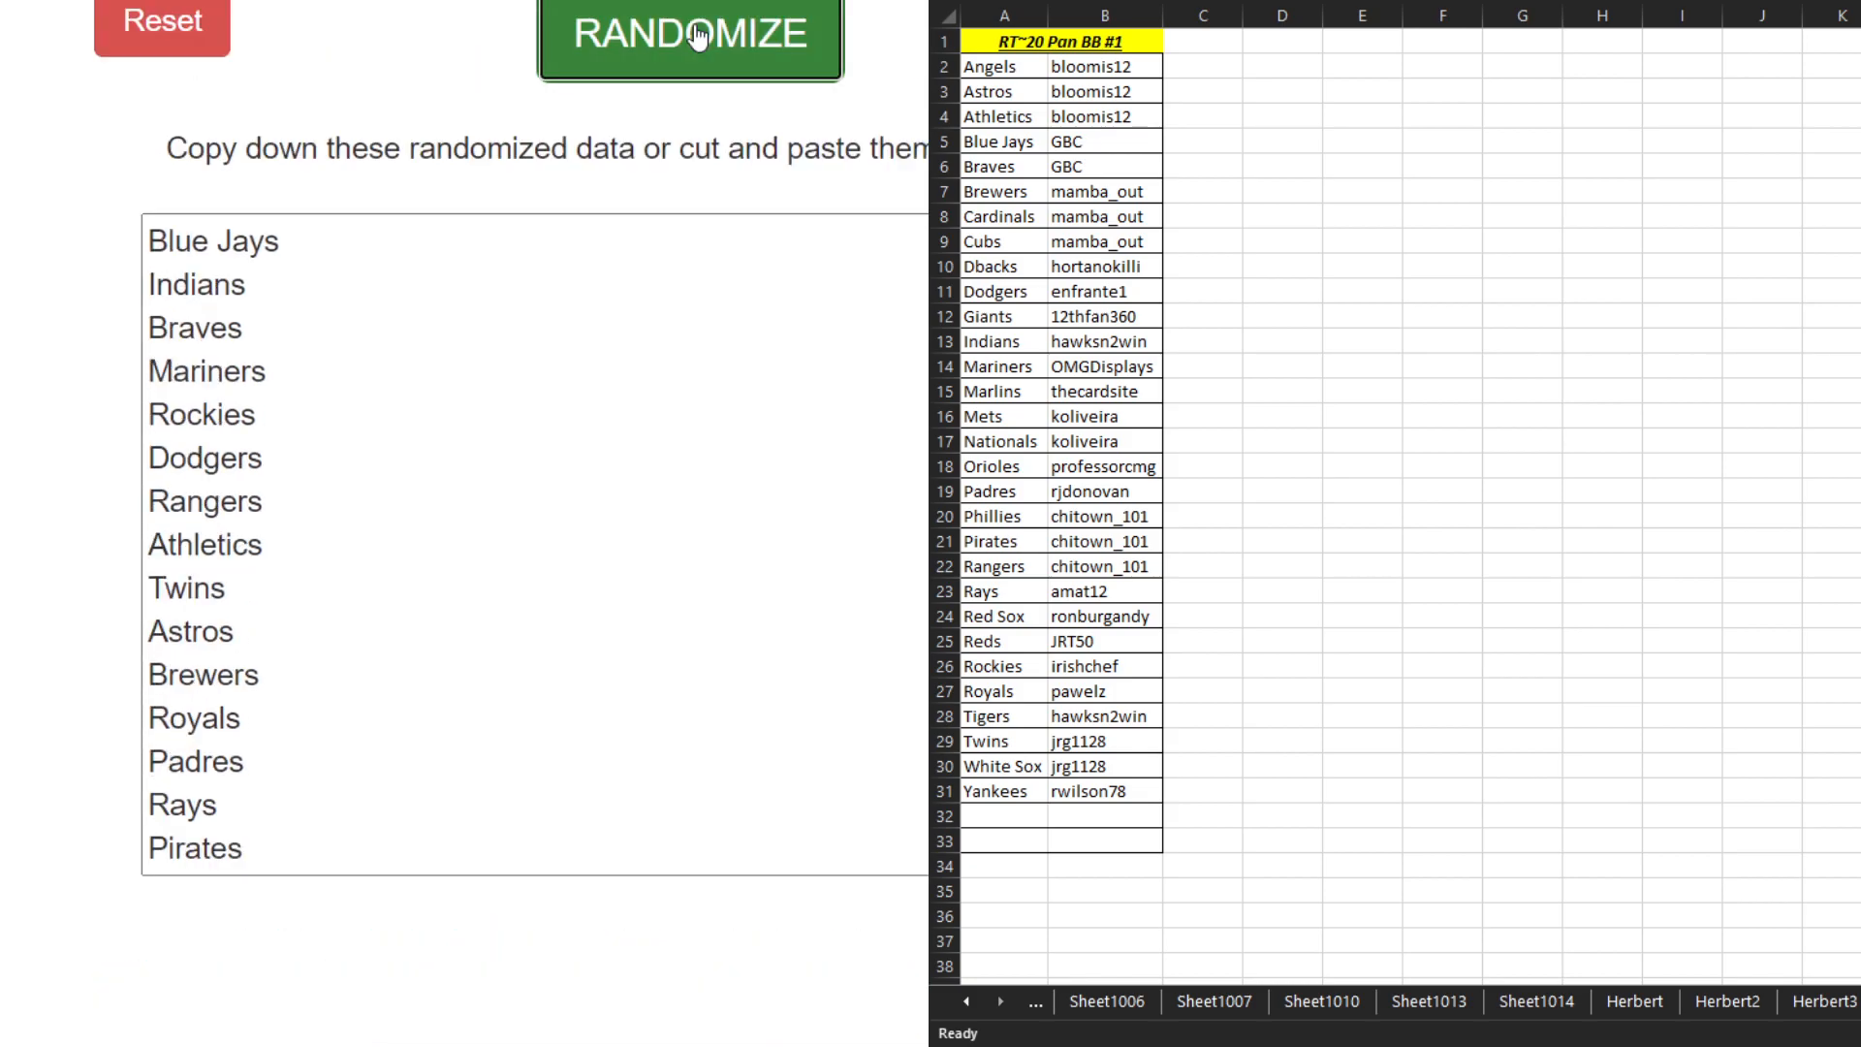
left_click(688, 33)
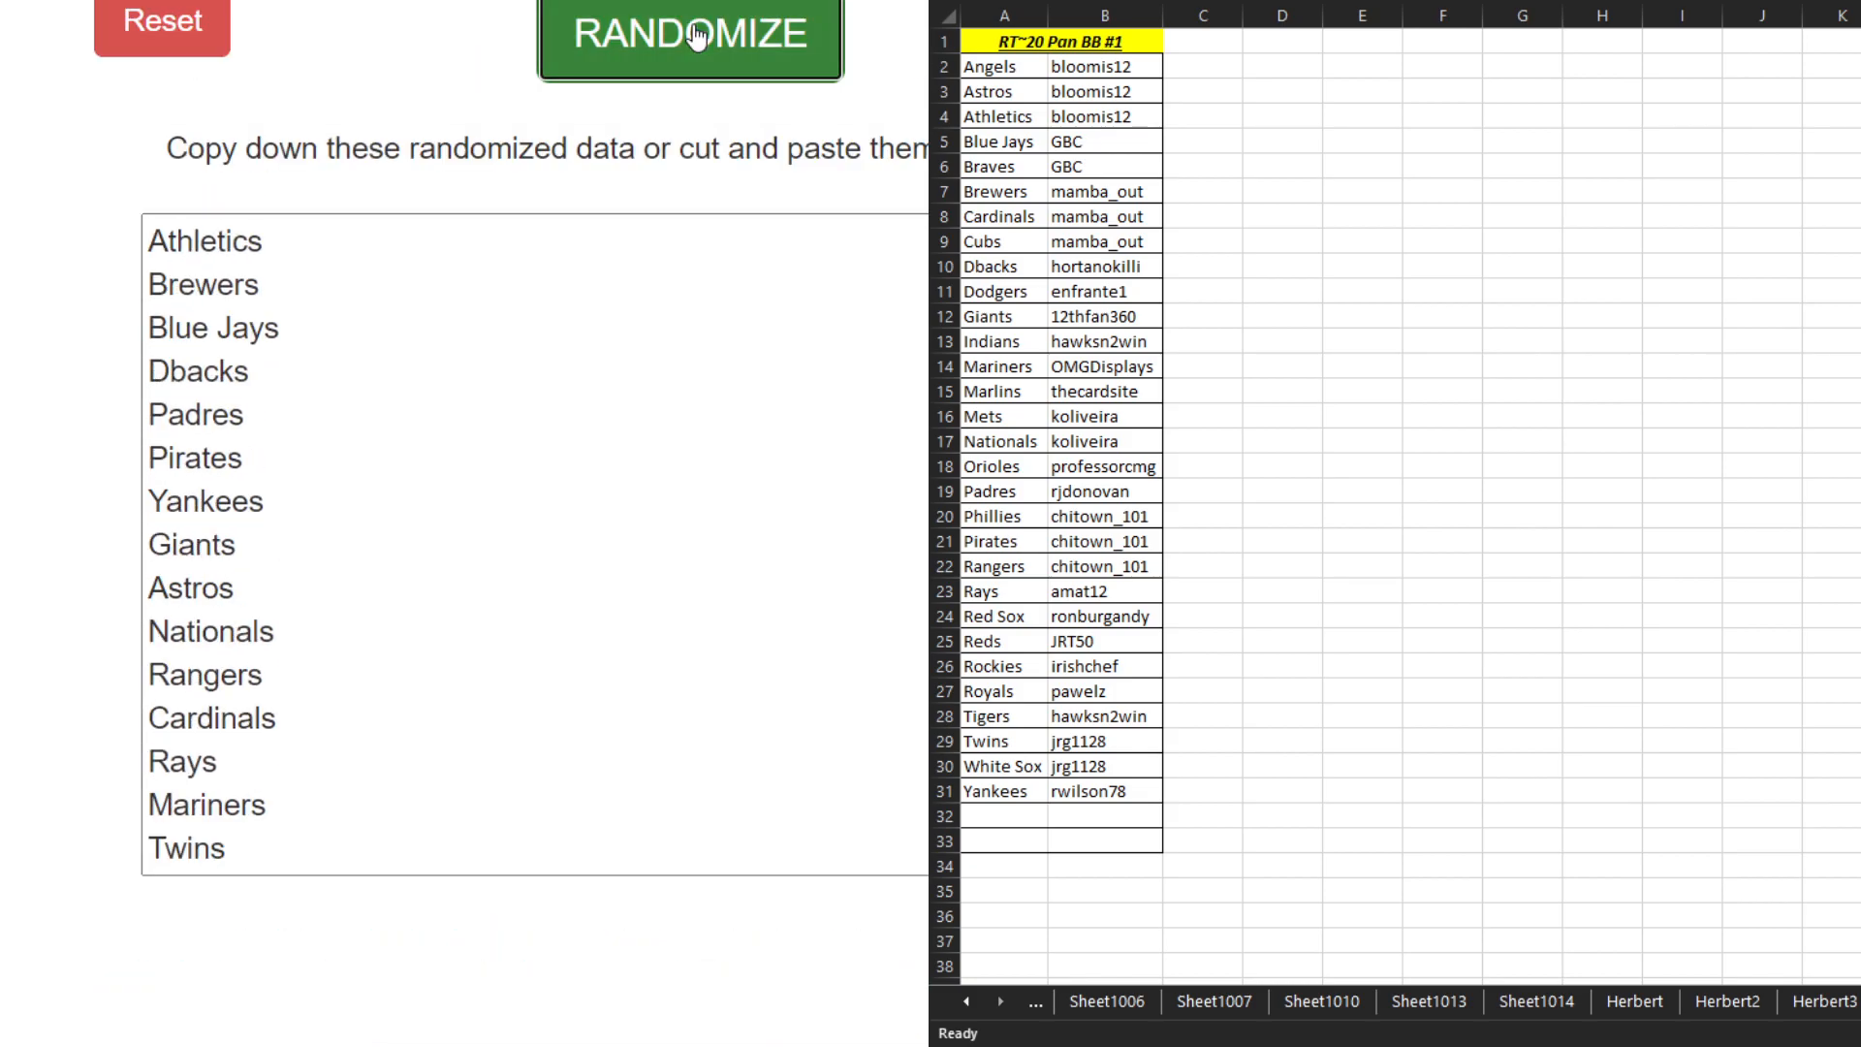
left_click(689, 33)
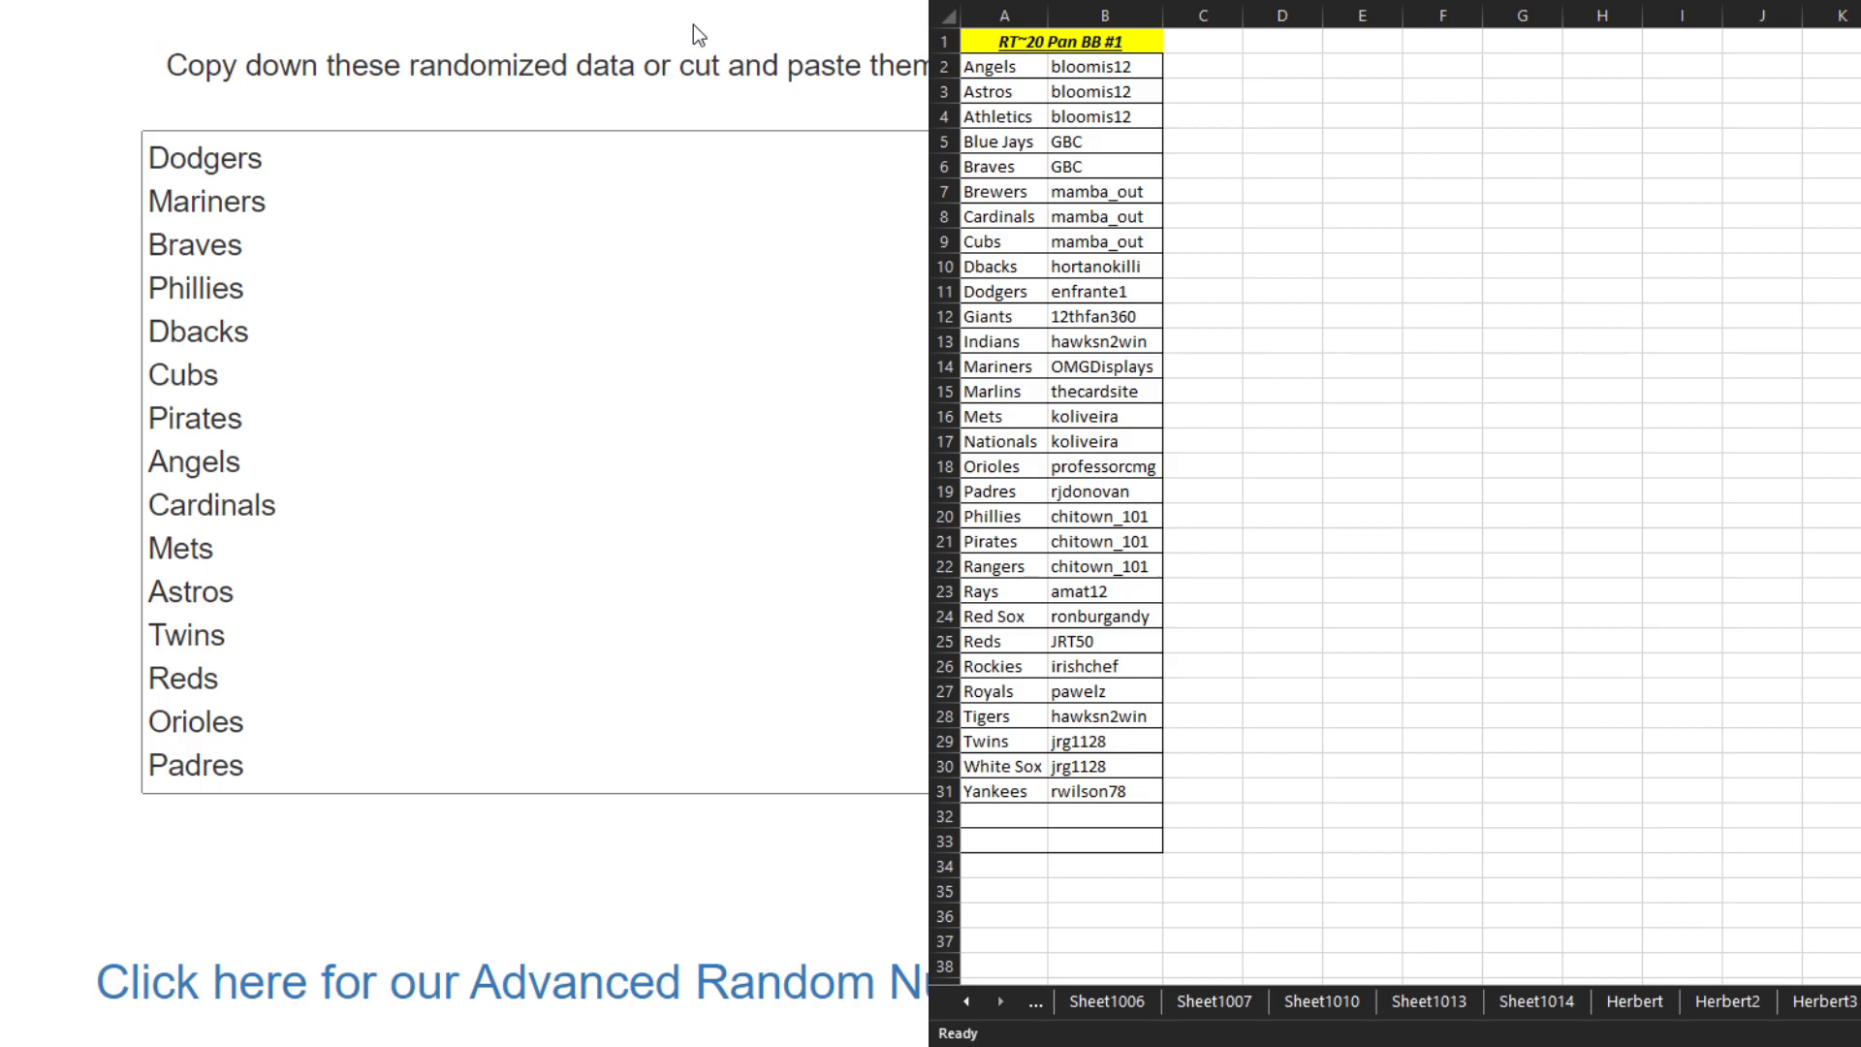
Step: Shuffle once more and paste the order starting Pirates, Cardinals, Indians into column A from A2
left_click(690, 33)
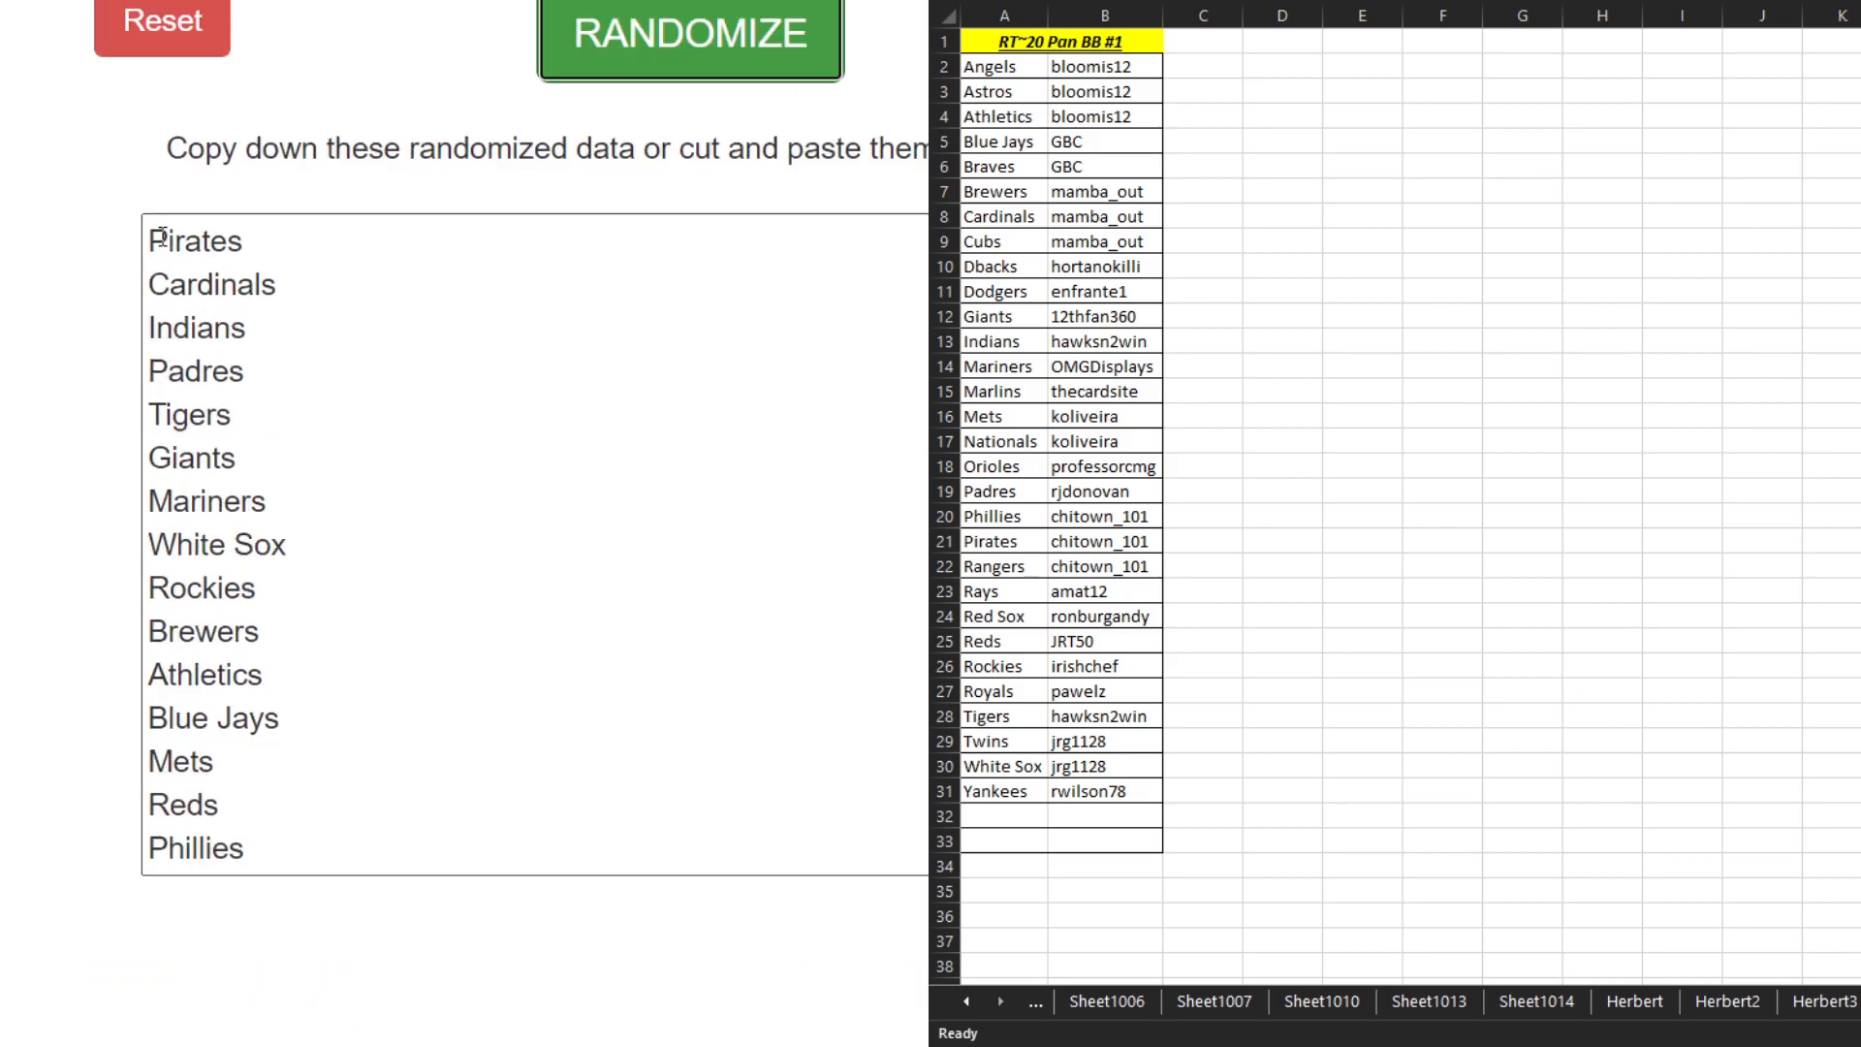
left_click(688, 35)
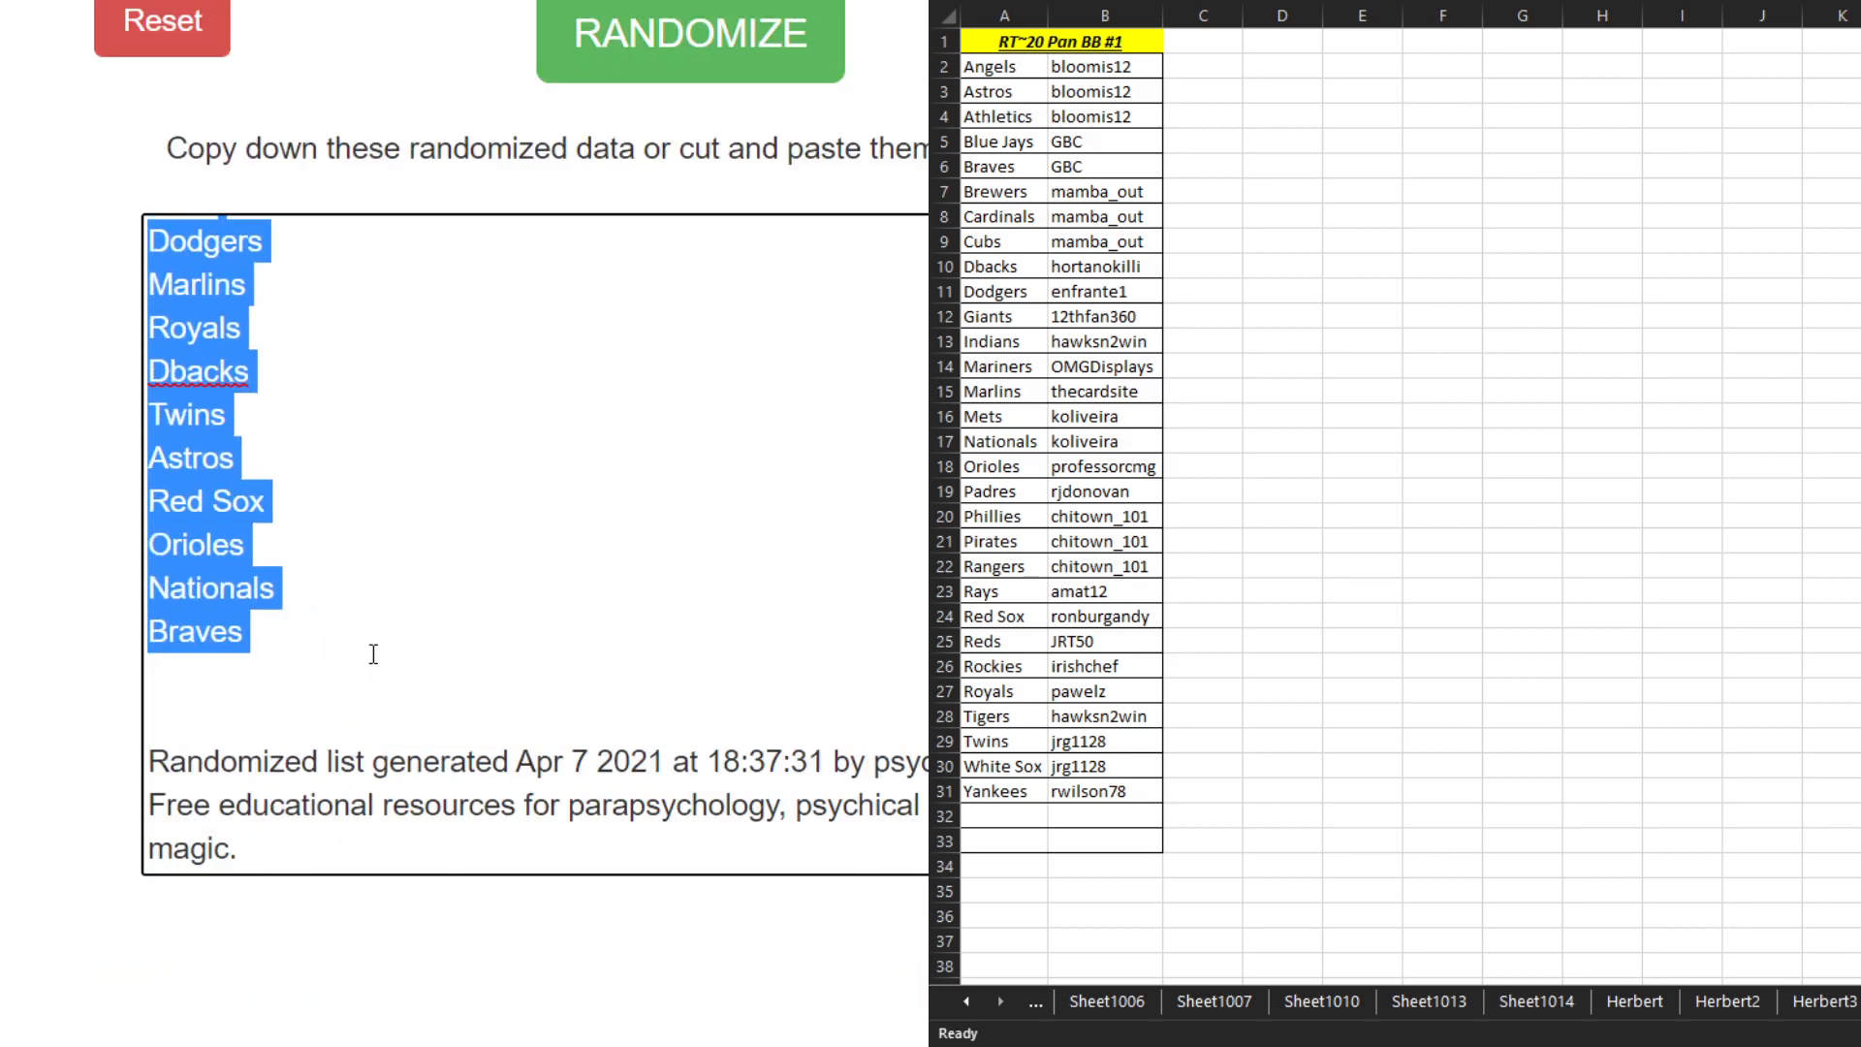
left_click(1002, 66)
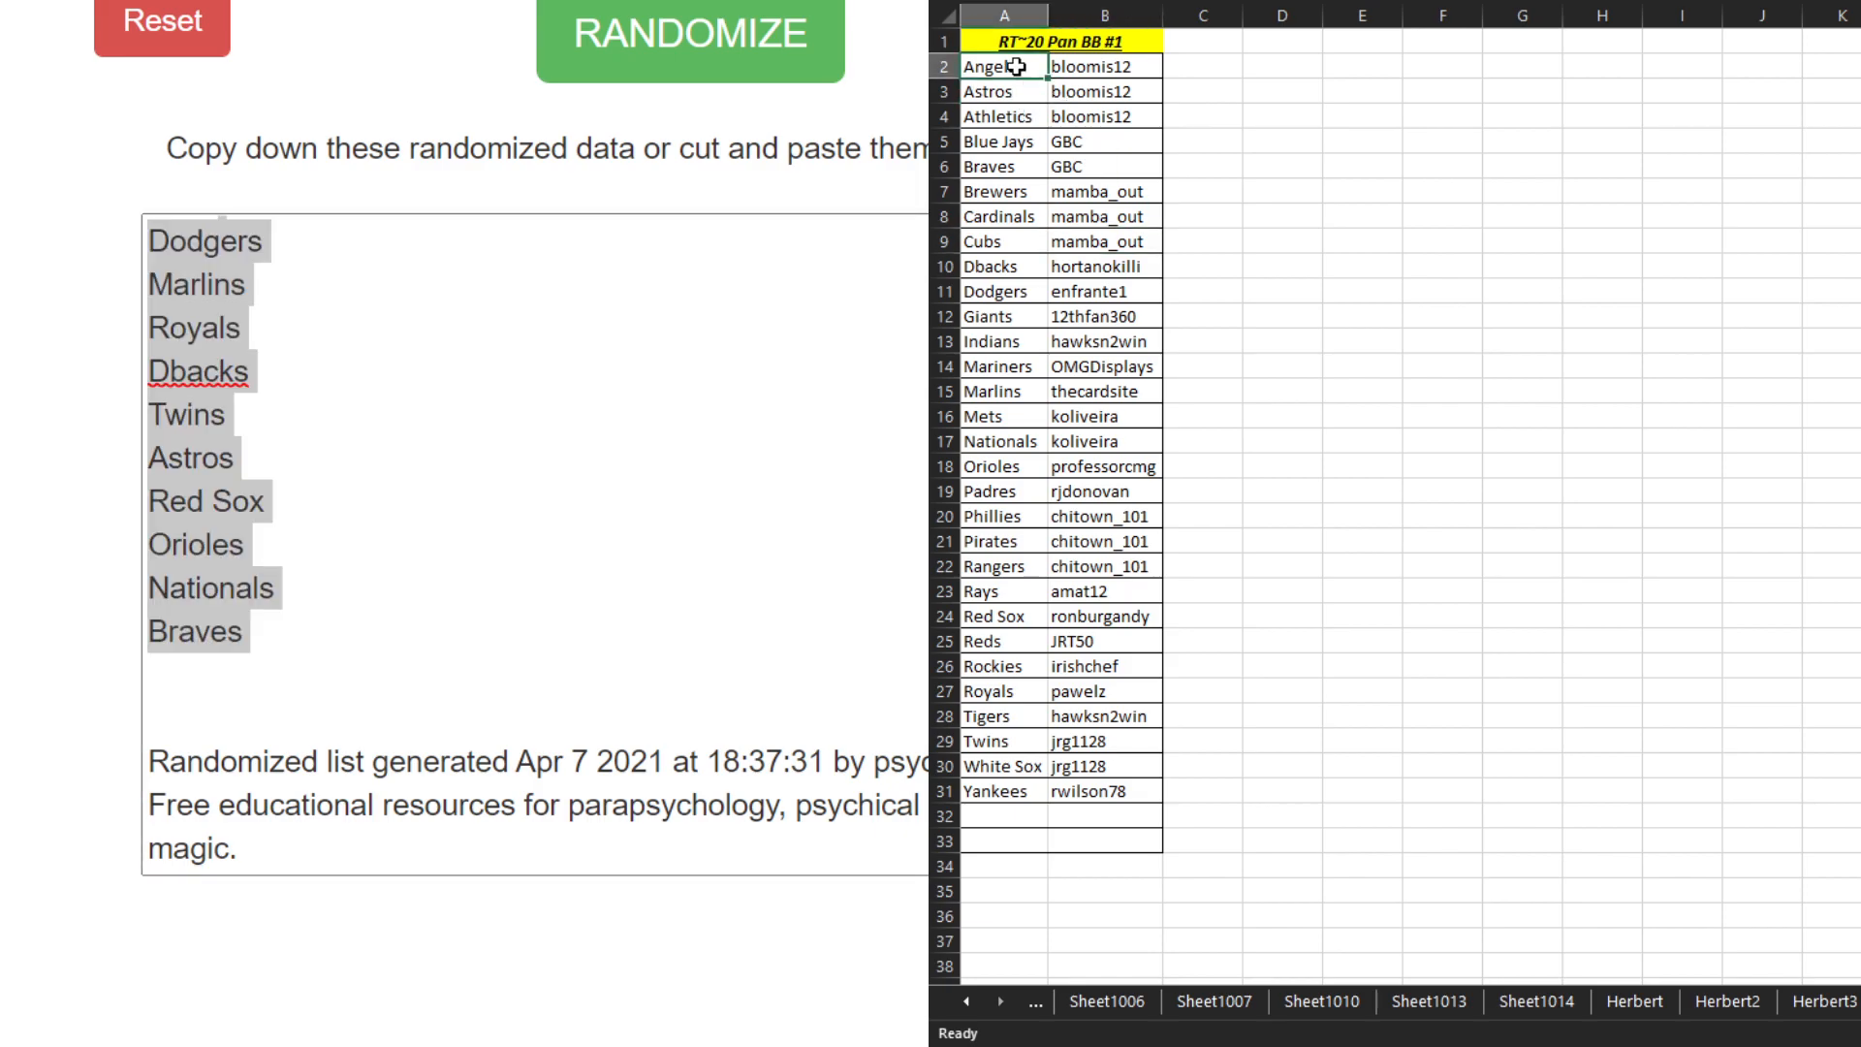
left_click(1002, 66)
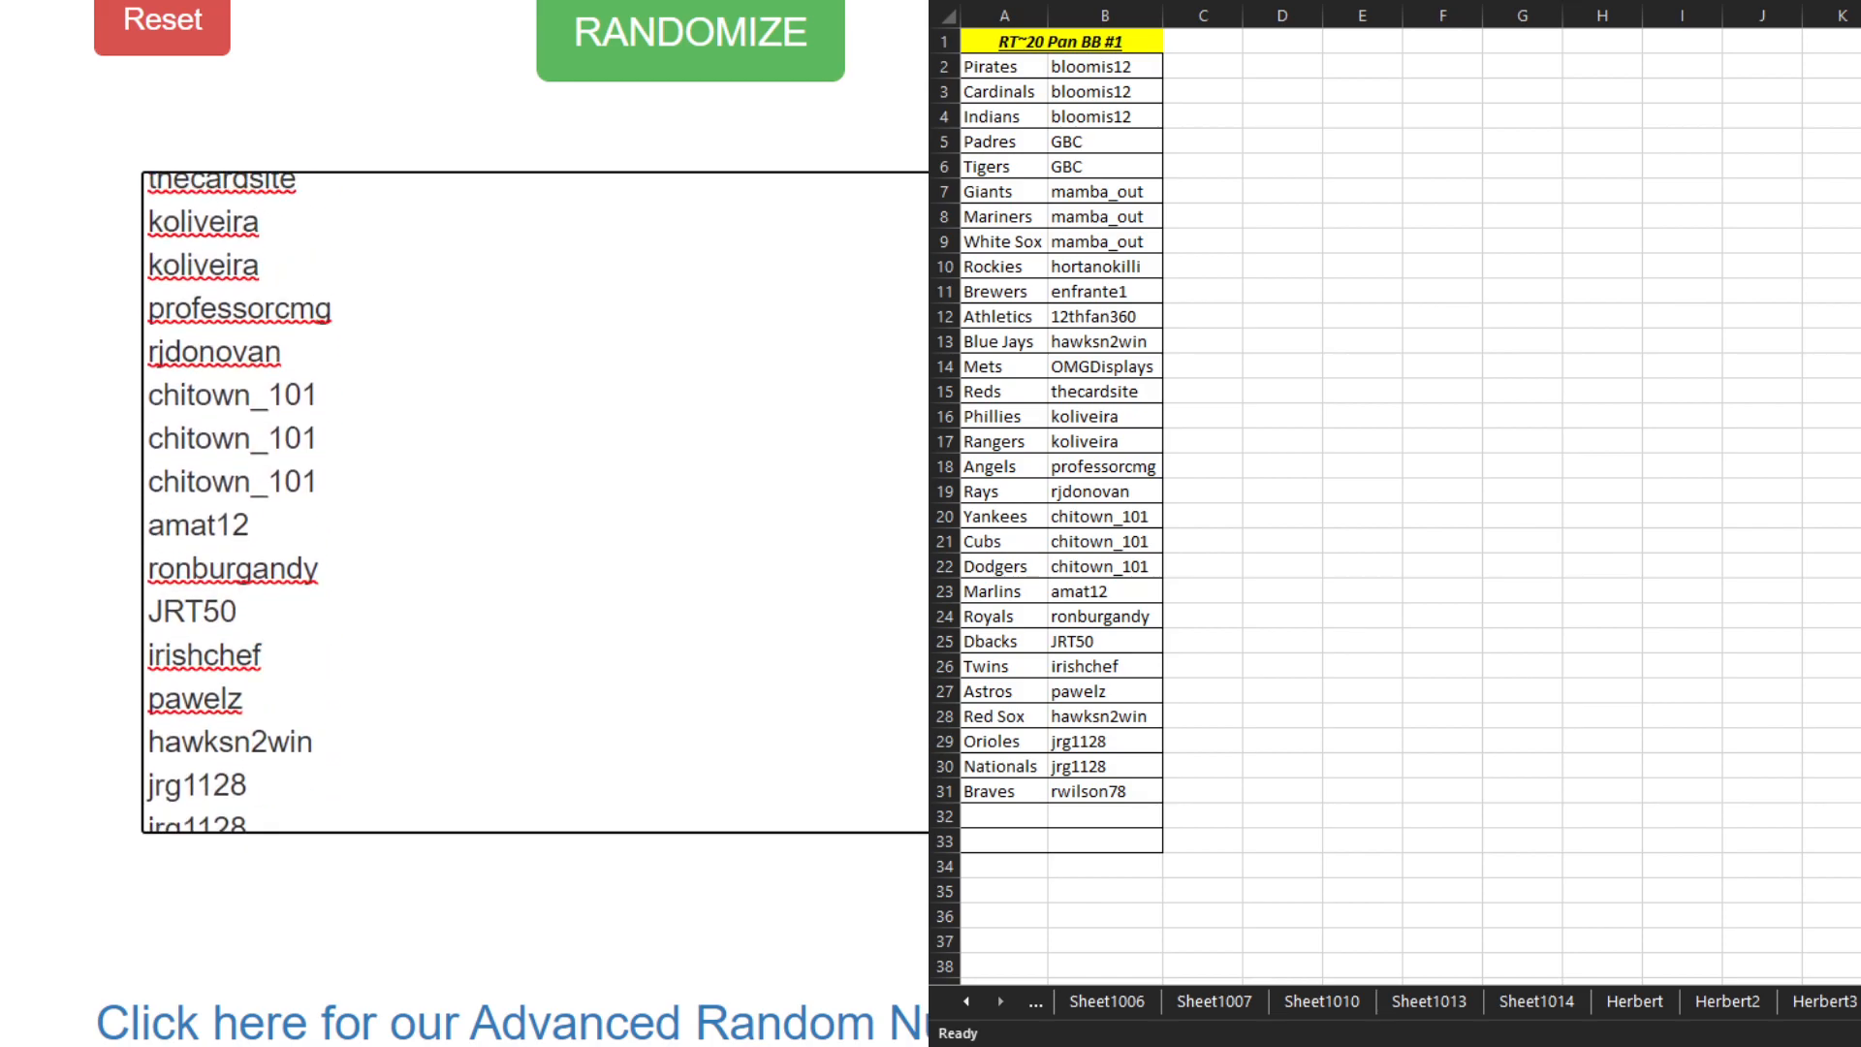
left_click(688, 35)
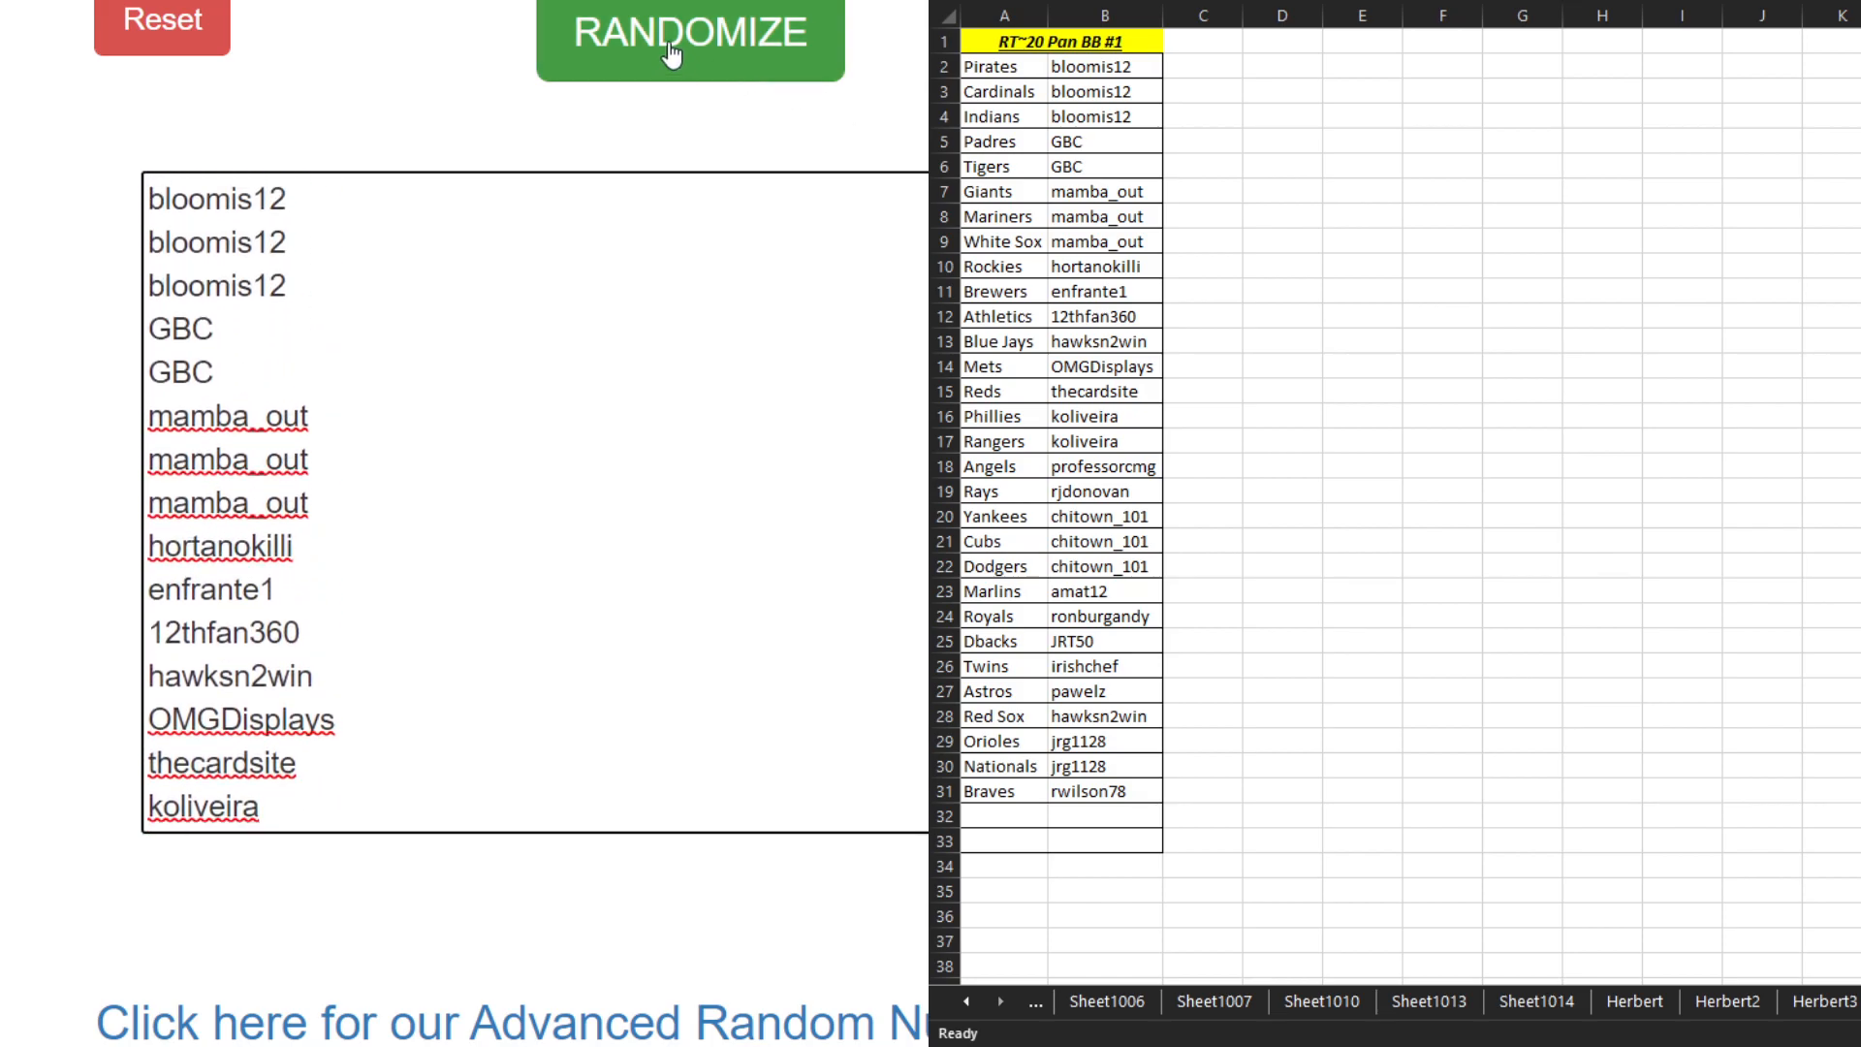
left_click(690, 35)
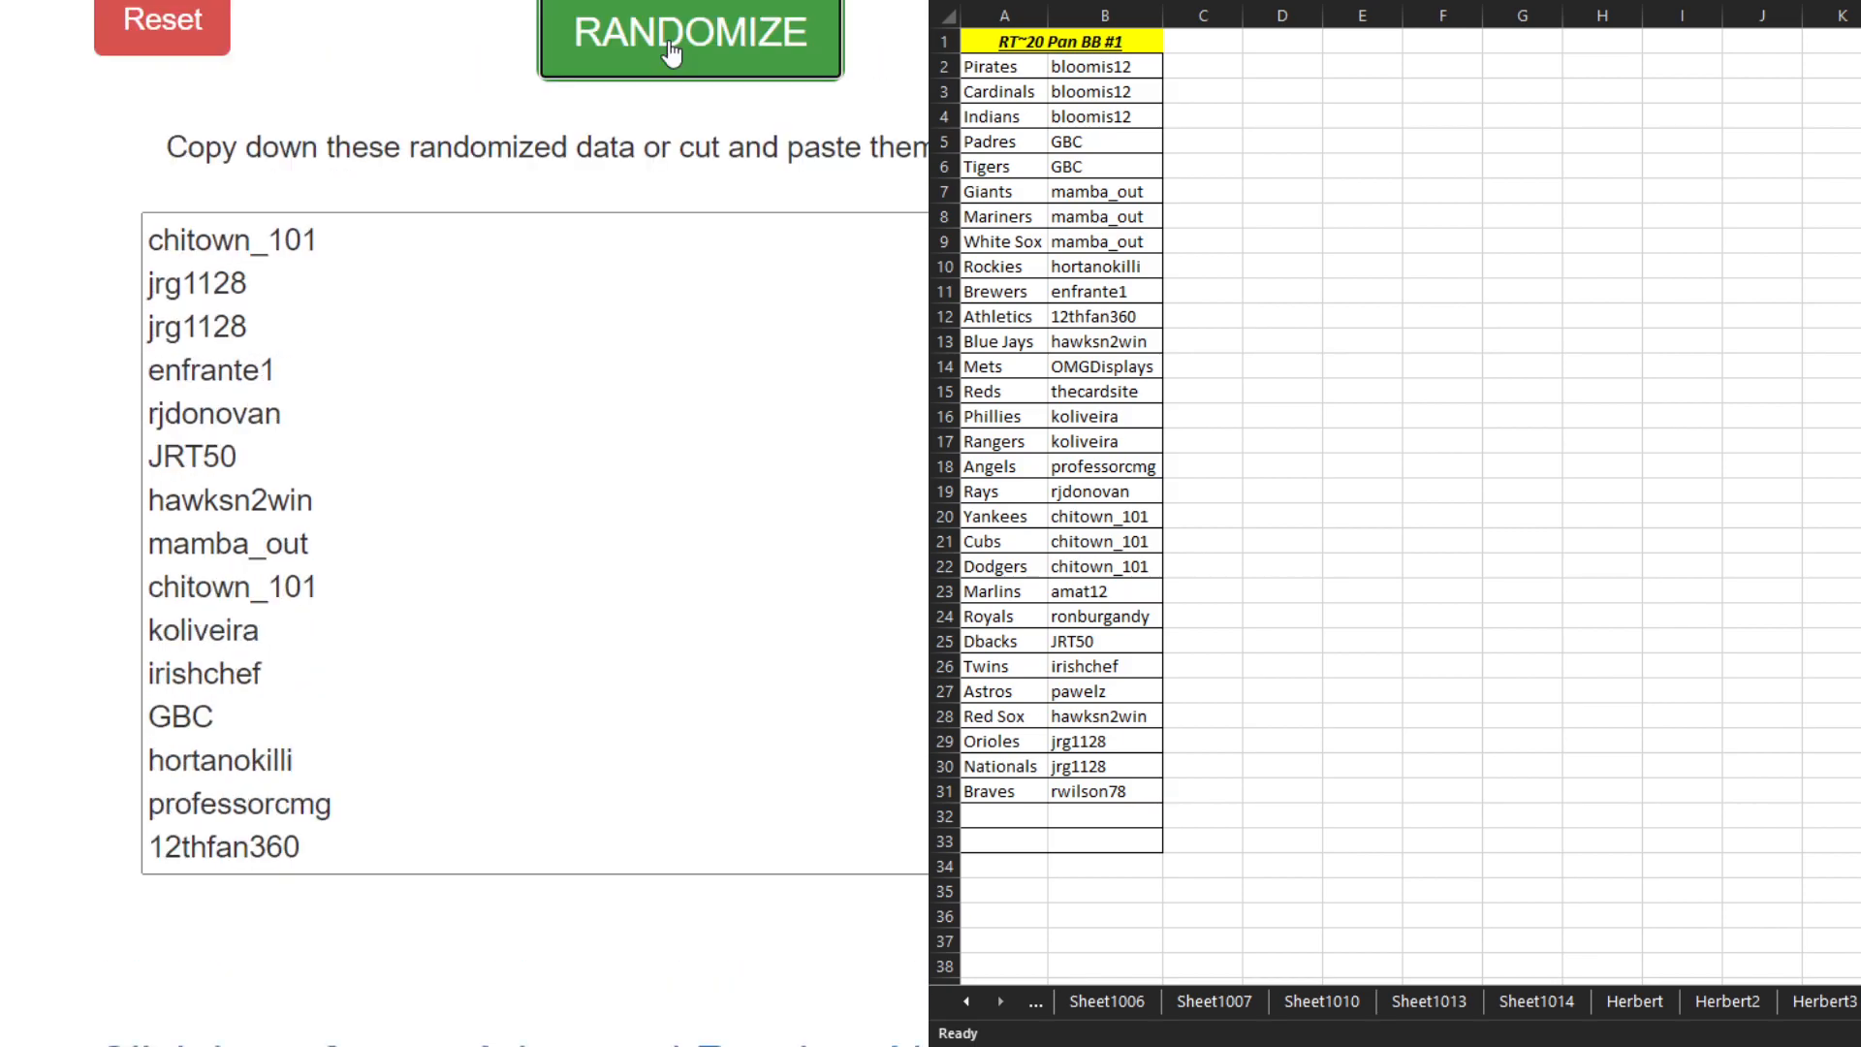
left_click(688, 35)
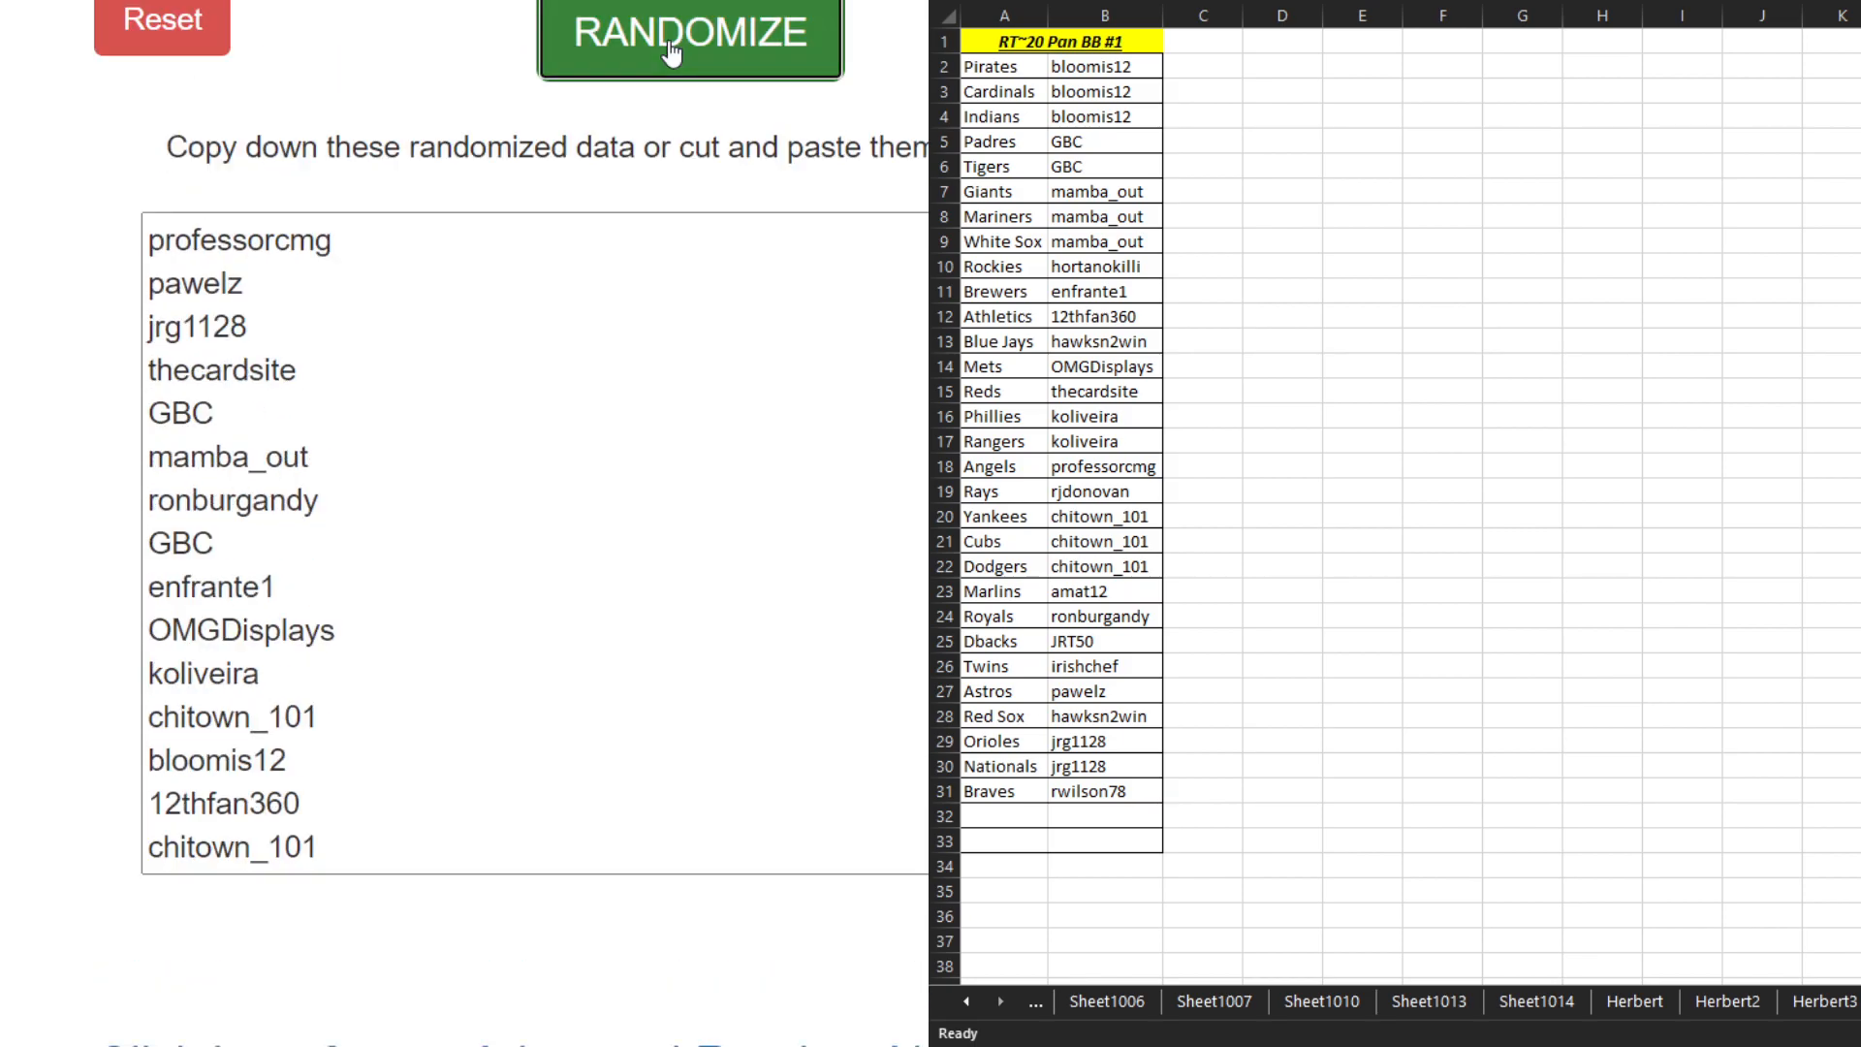
left_click(689, 33)
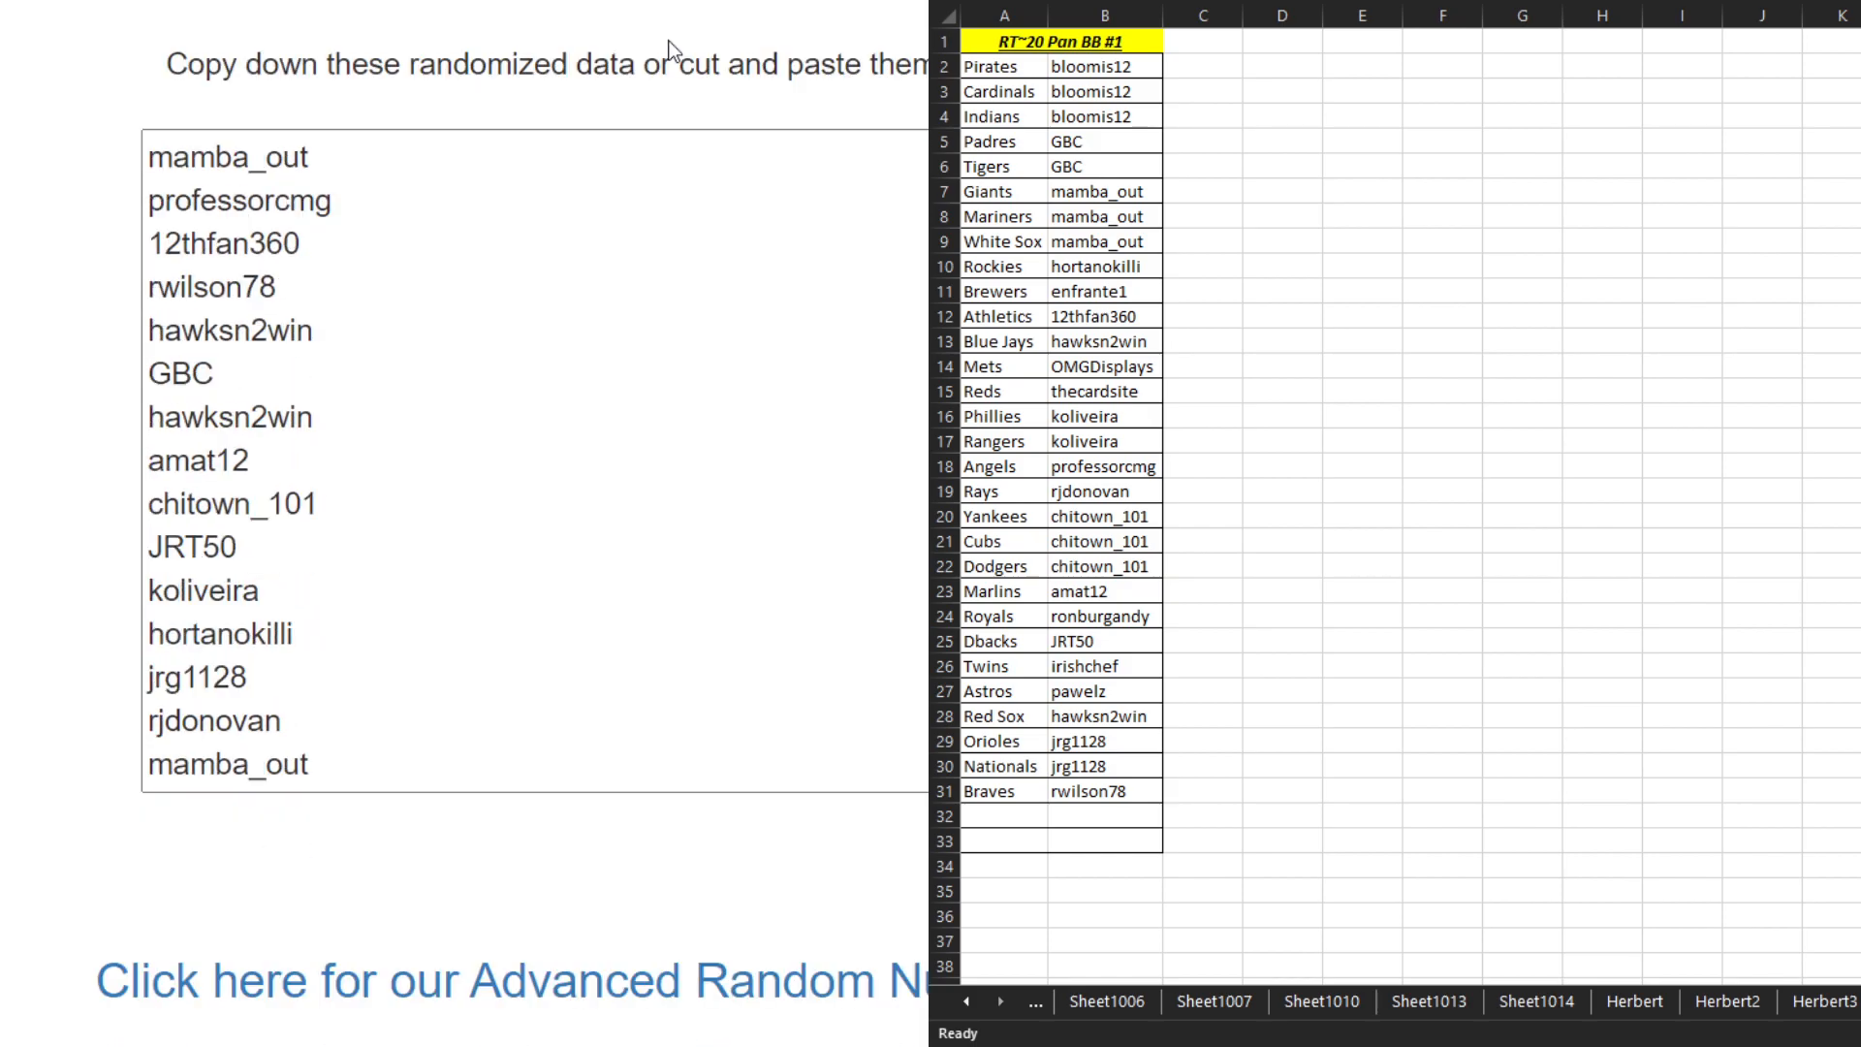
left_click(688, 35)
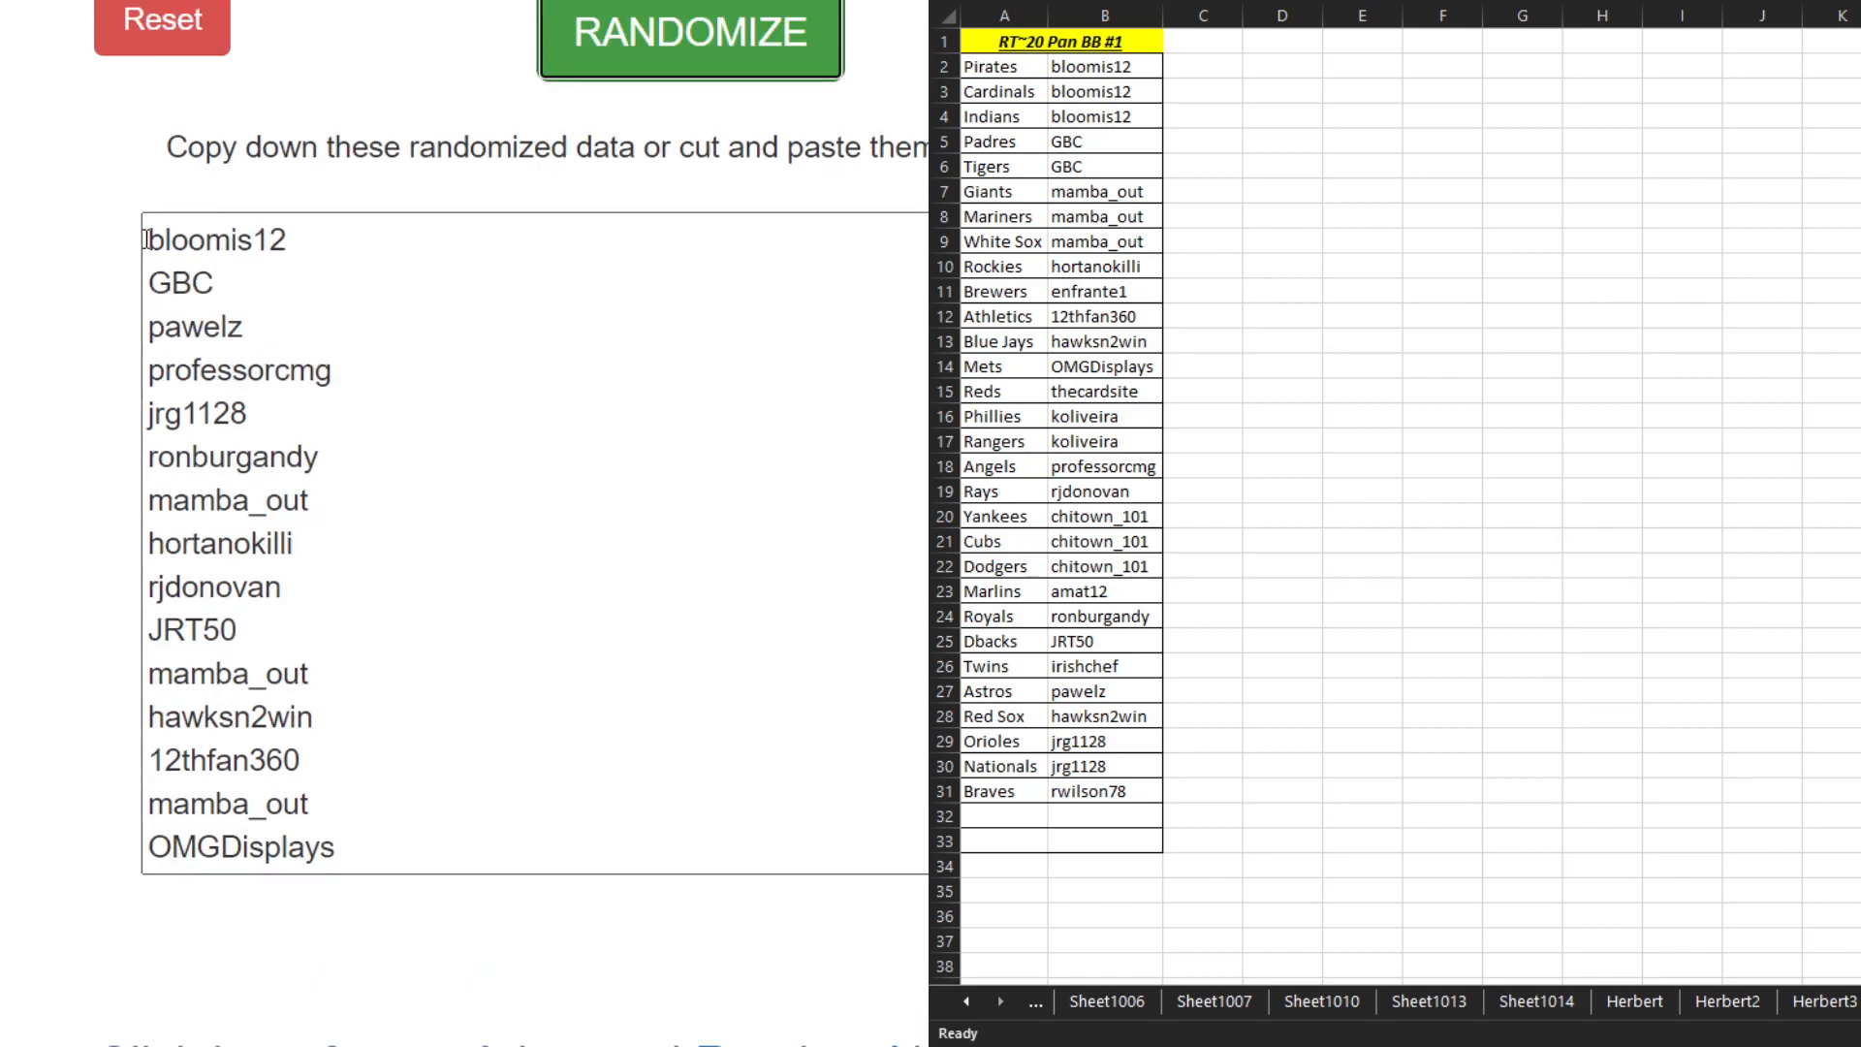
Step: Paste shuffled usernames into column B, sort by team, and autofit columns A:B
left_click(690, 35)
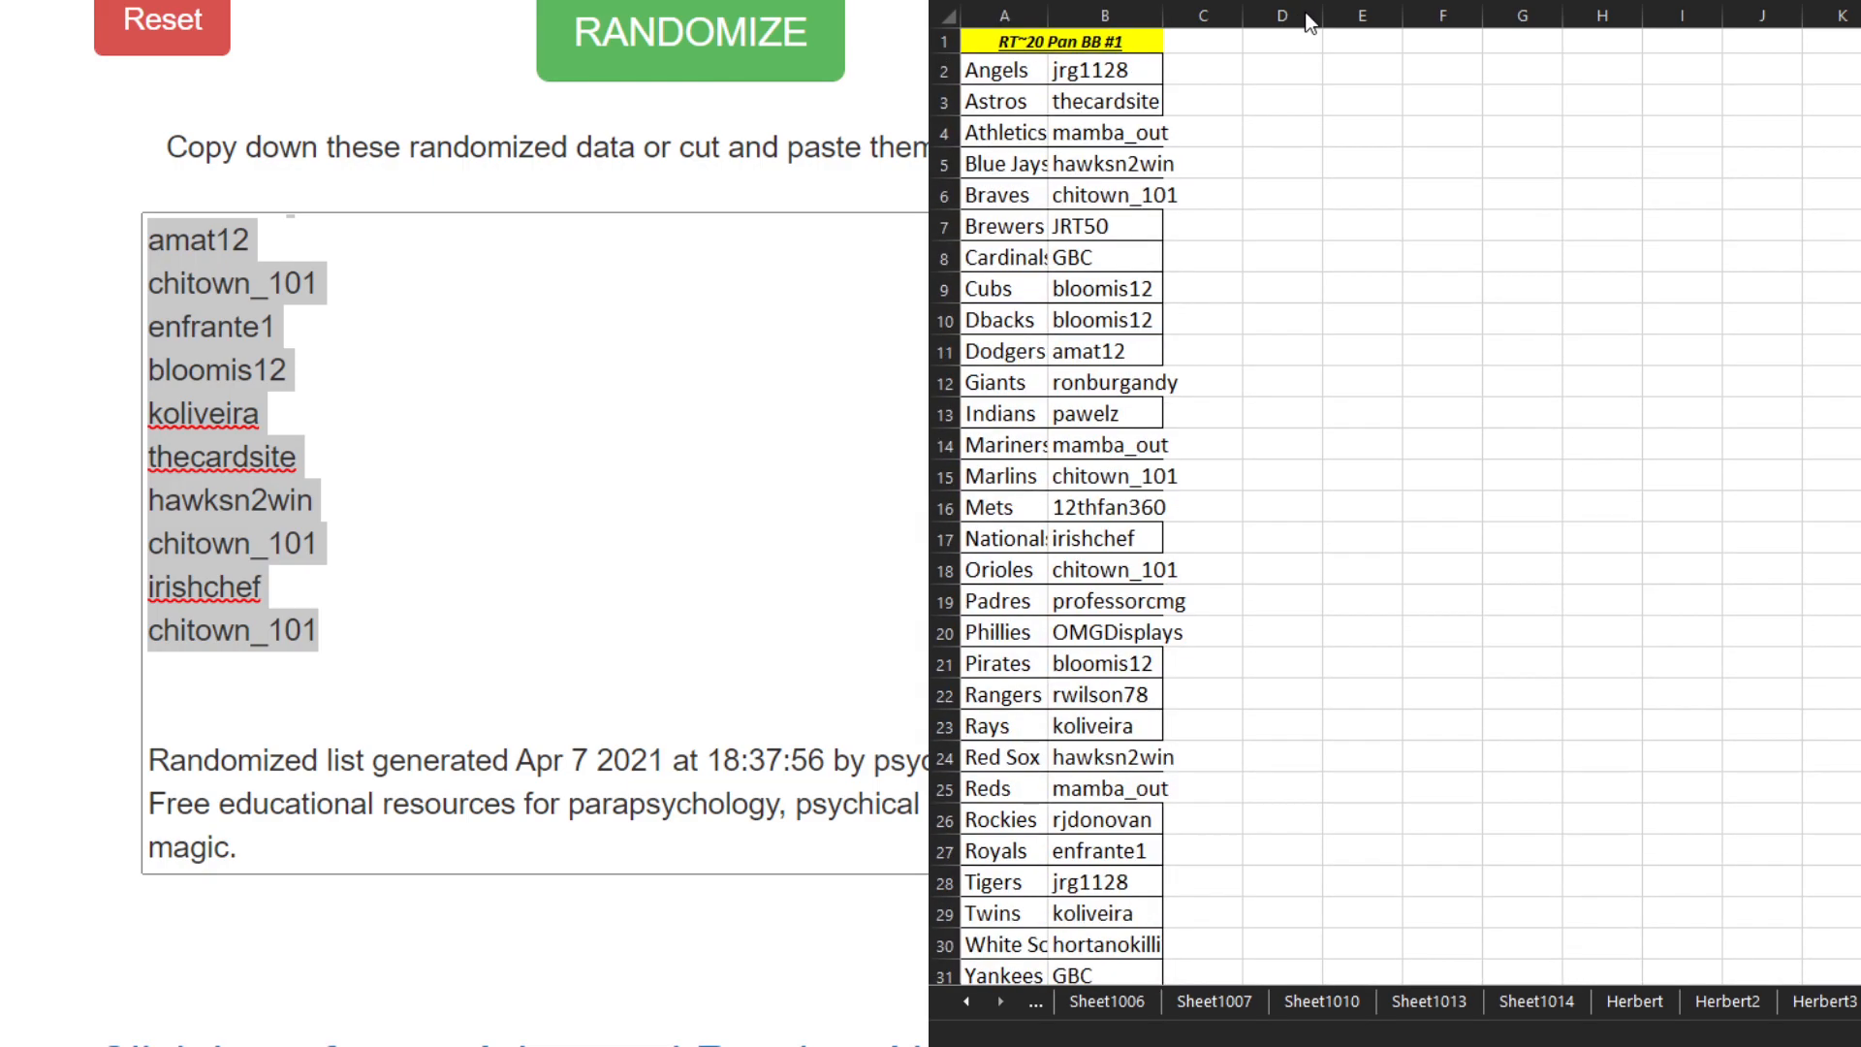
left_click(1279, 15)
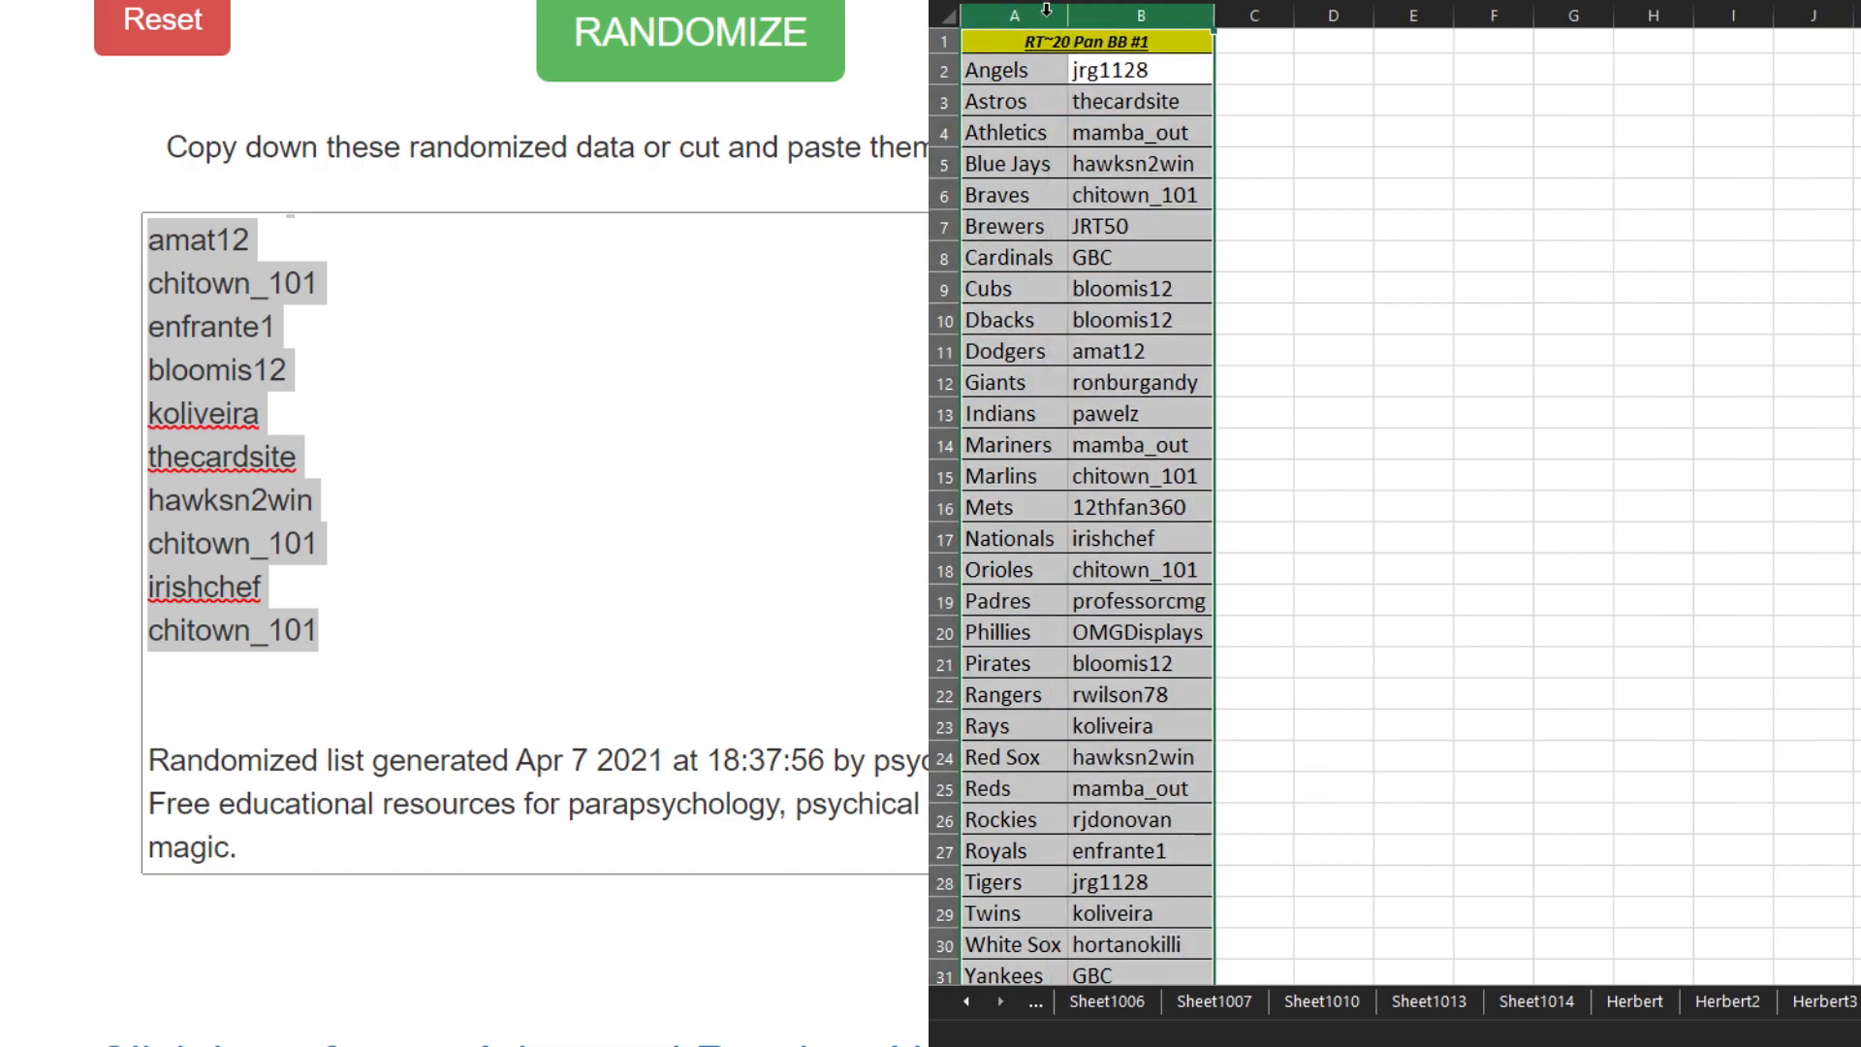
left_click(1492, 194)
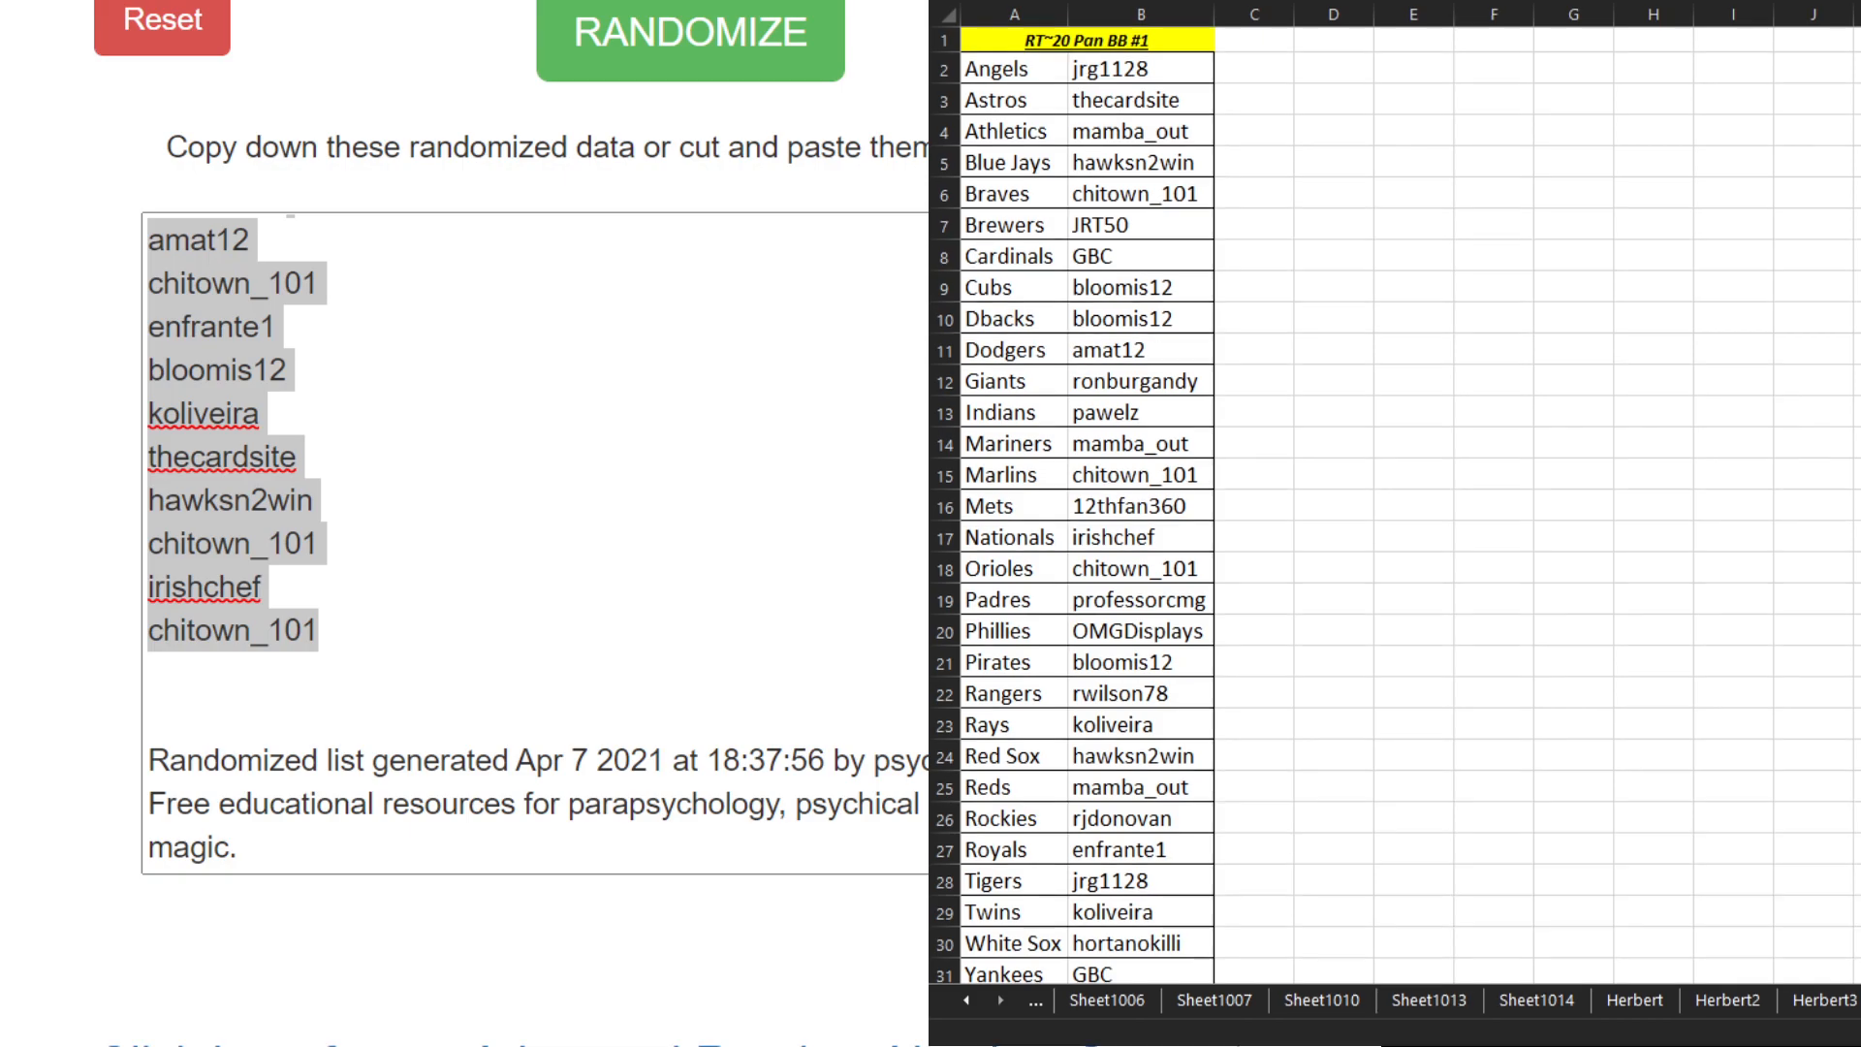
scroll("down", 3)
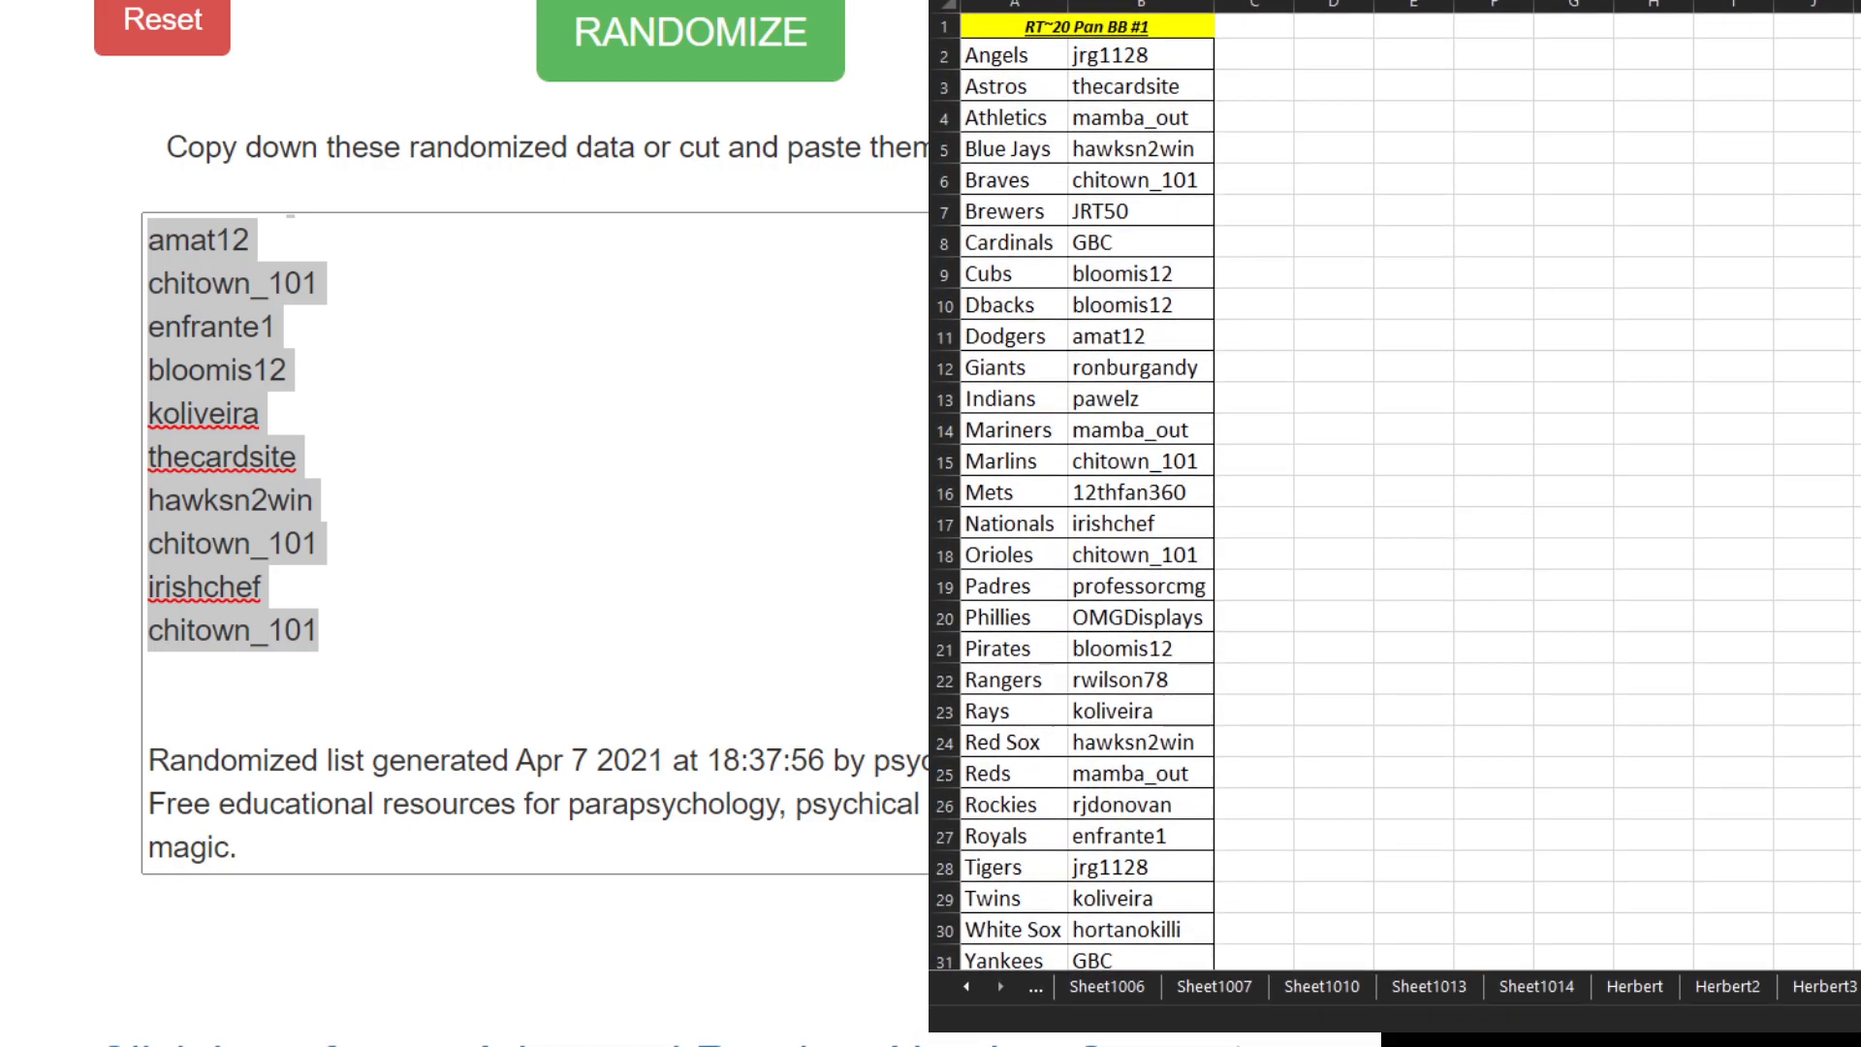